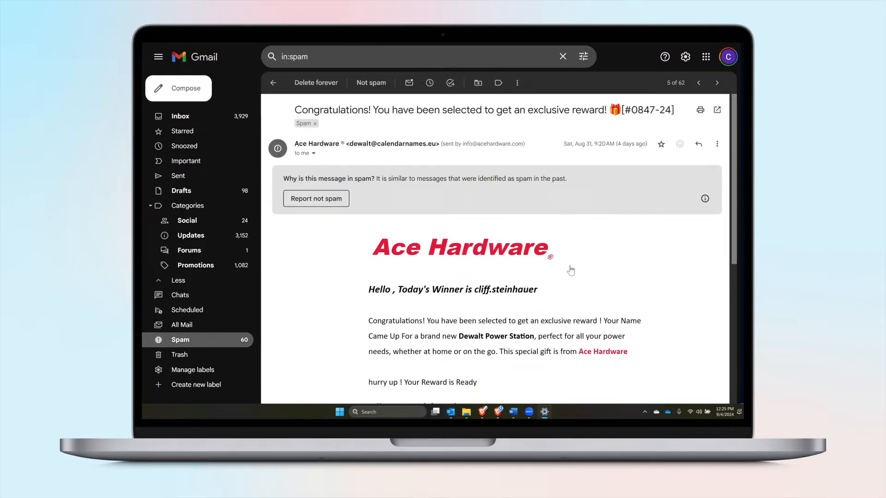
{"action": "mouse_move", "coordinate": [601, 274]}
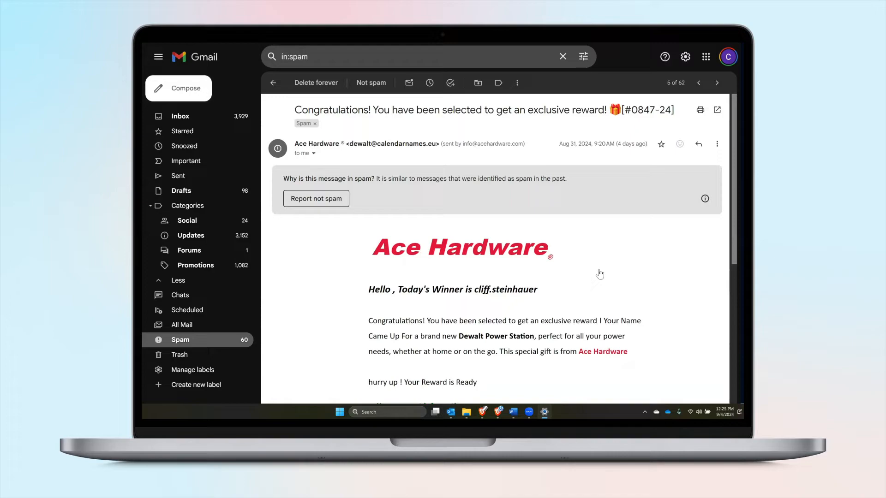
{"action": "mouse_move", "coordinate": [652, 250]}
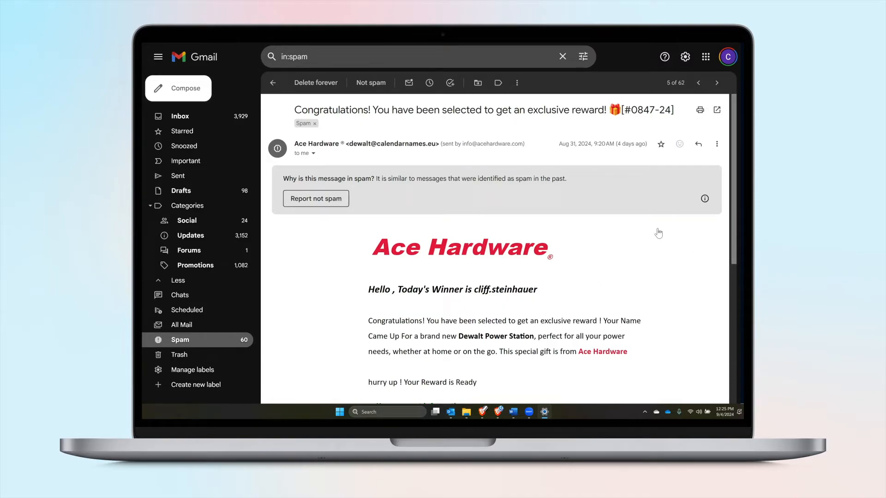
{"action": "mouse_move", "coordinate": [631, 238]}
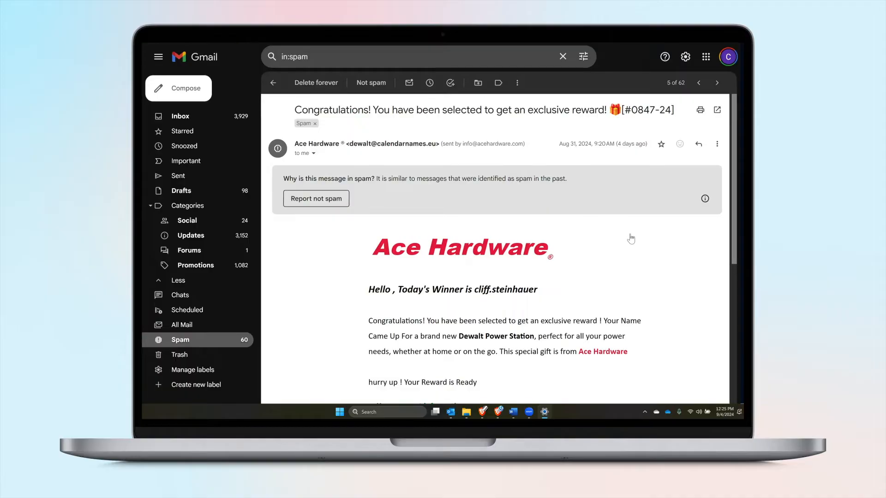
{"action": "mouse_move", "coordinate": [627, 236]}
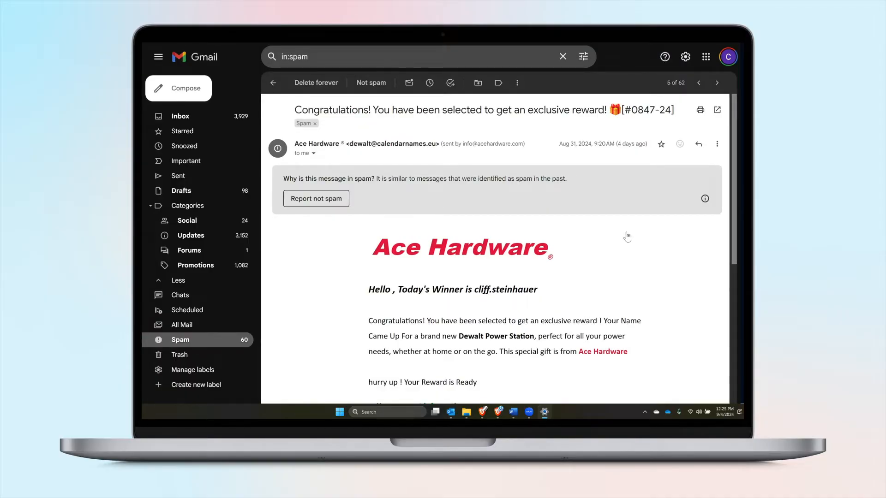
{"action": "mouse_move", "coordinate": [634, 258]}
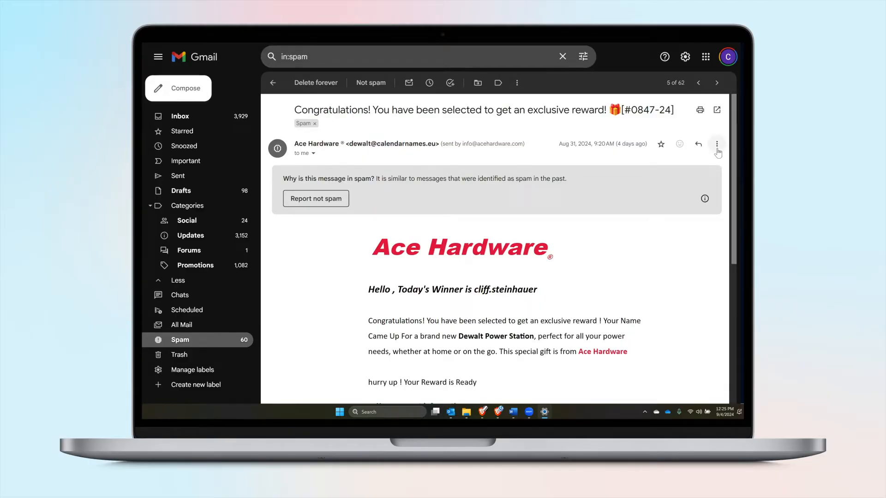
{"action": "mouse_move", "coordinate": [717, 144]}
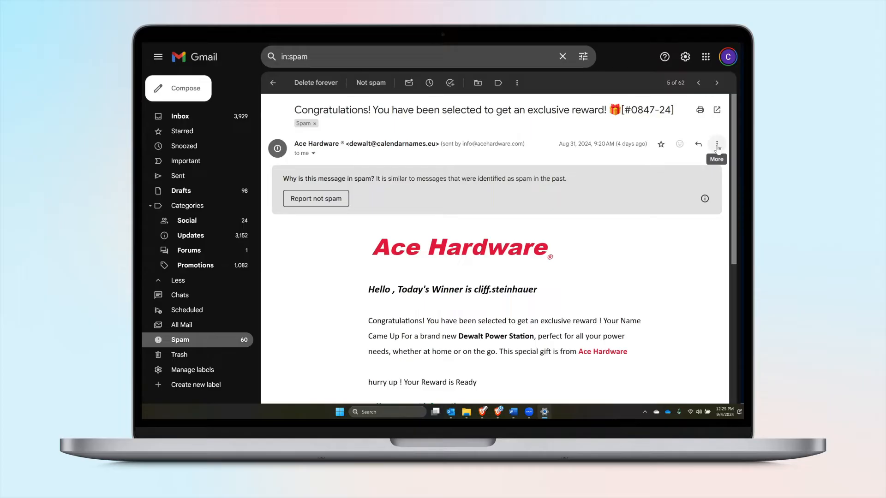
Step: Report the Ace Hardware exclusive-reward email as phishing from its More menu
{"action": "left_click", "coordinate": [717, 144]}
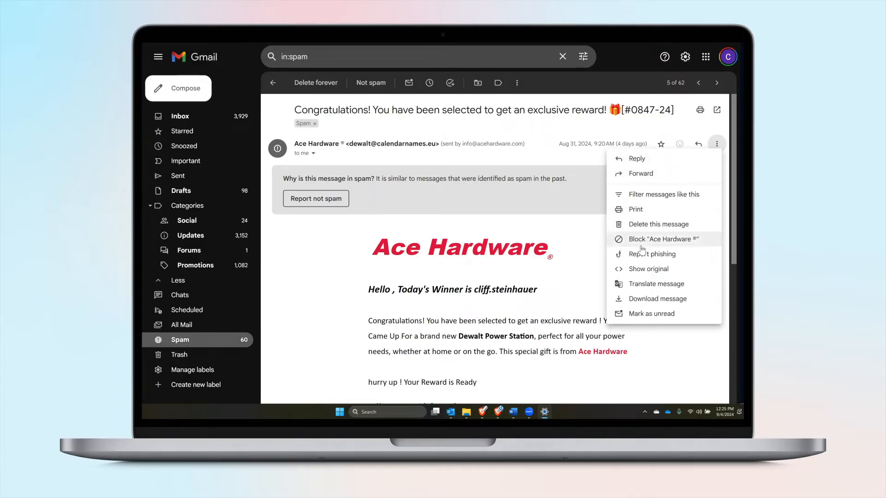
{"action": "mouse_move", "coordinate": [641, 253]}
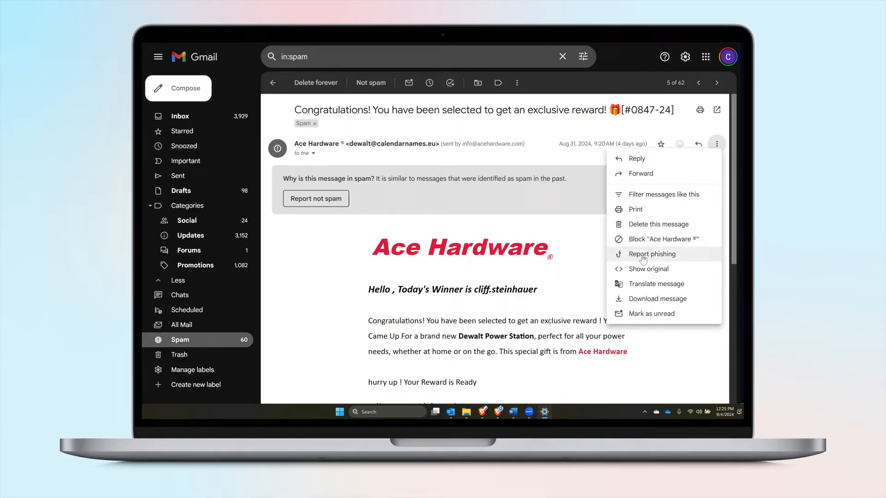
{"action": "left_click", "coordinate": [651, 254]}
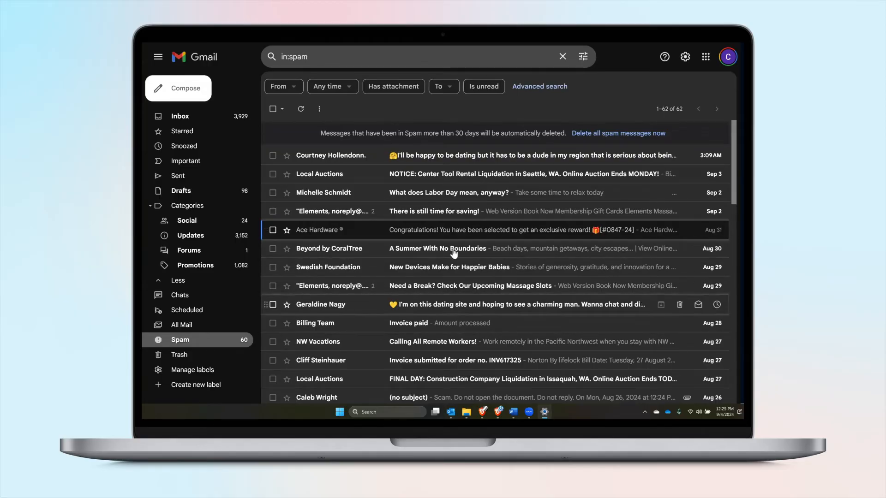
Step: Open the Norton 'Invoice submitted for order no. INV617325' spam email
{"action": "scroll", "scroll_direction": "down", "scroll_amount": 3}
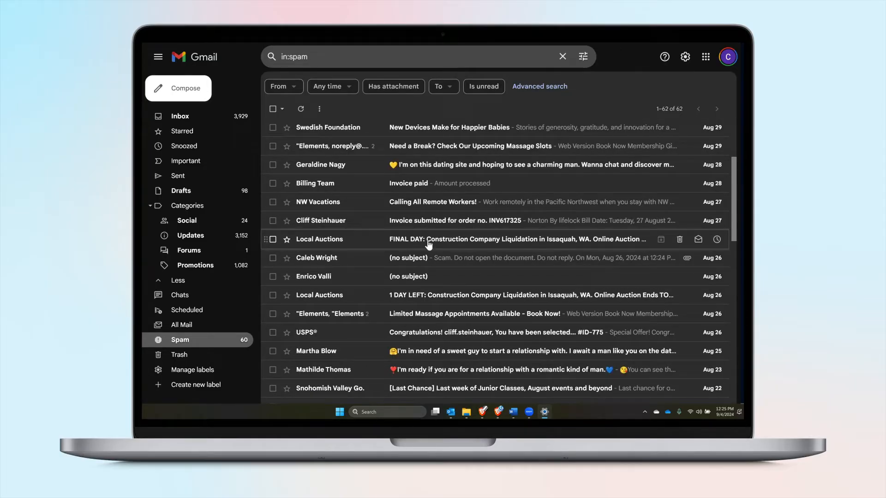
{"action": "mouse_move", "coordinate": [418, 226]}
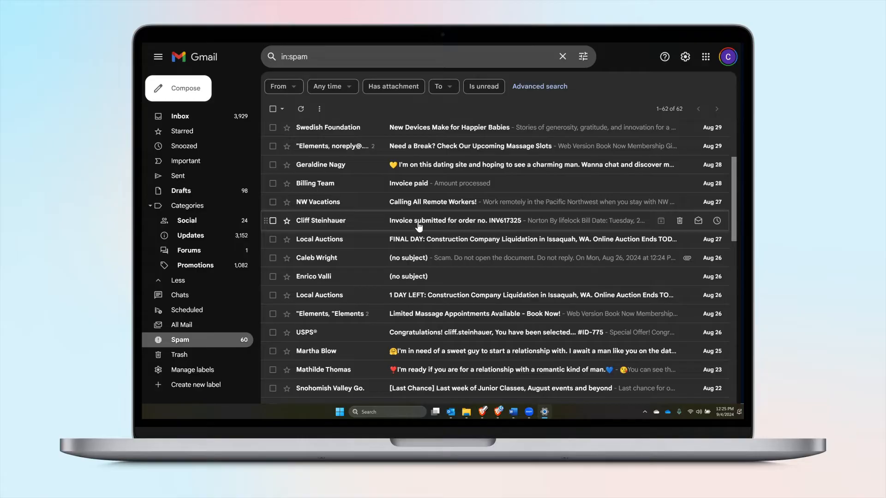
{"action": "left_click", "coordinate": [447, 220]}
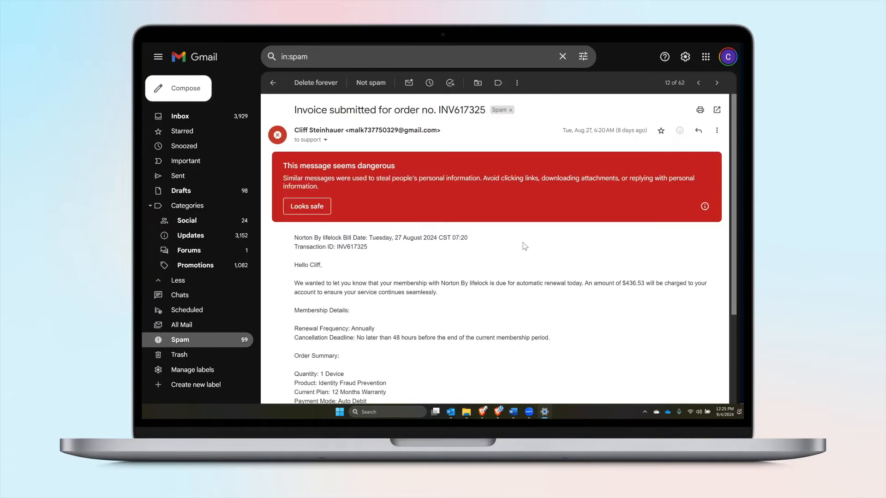
{"action": "mouse_move", "coordinate": [569, 199]}
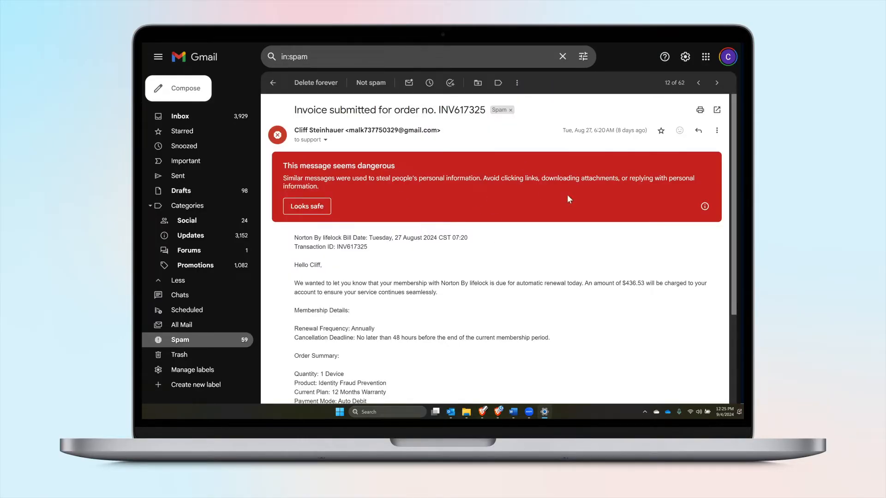
{"action": "mouse_move", "coordinate": [659, 263]}
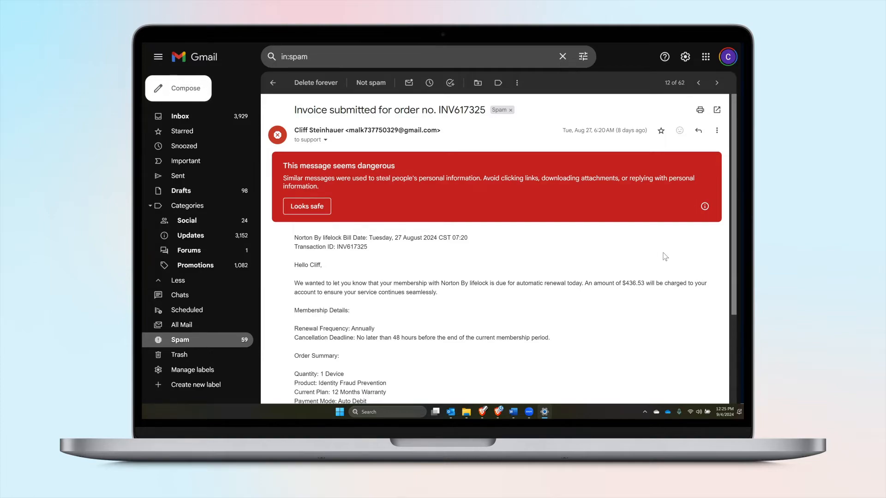
{"action": "mouse_move", "coordinate": [648, 265]}
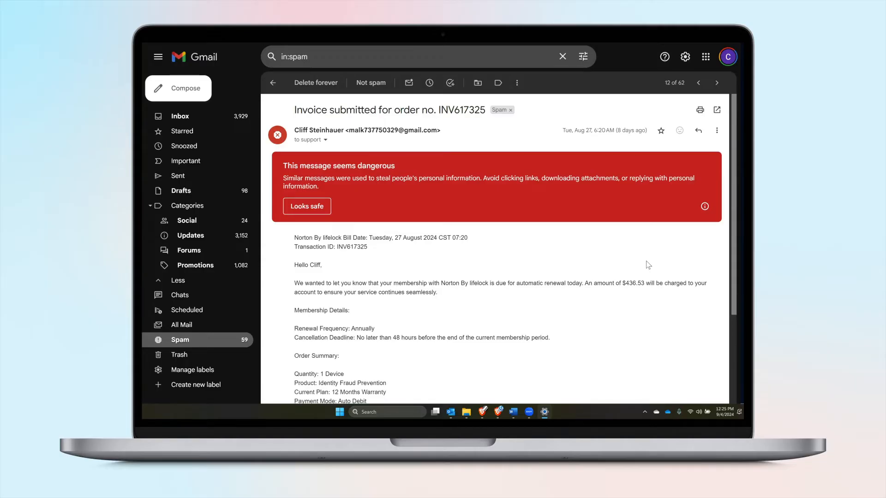
Step: Read the invoice email body down to its signature, phone number and address
{"action": "scroll", "scroll_direction": "down", "scroll_amount": 3}
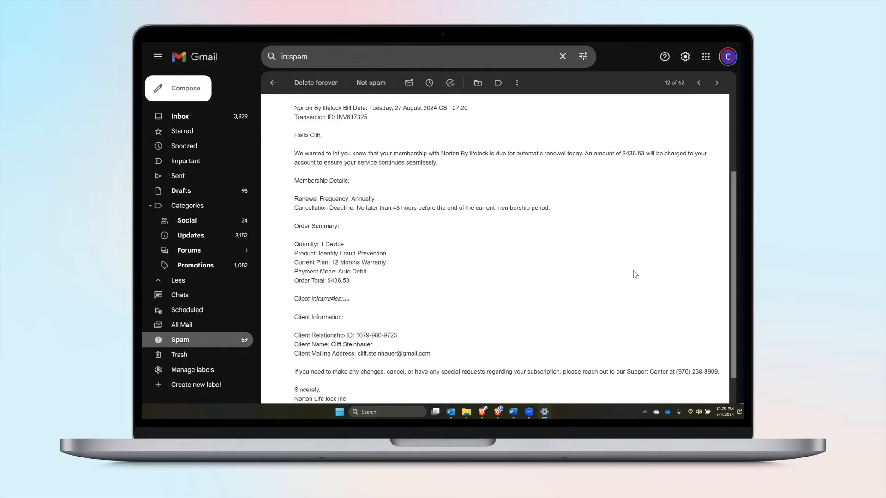
{"action": "scroll", "scroll_direction": "down", "scroll_amount": 3}
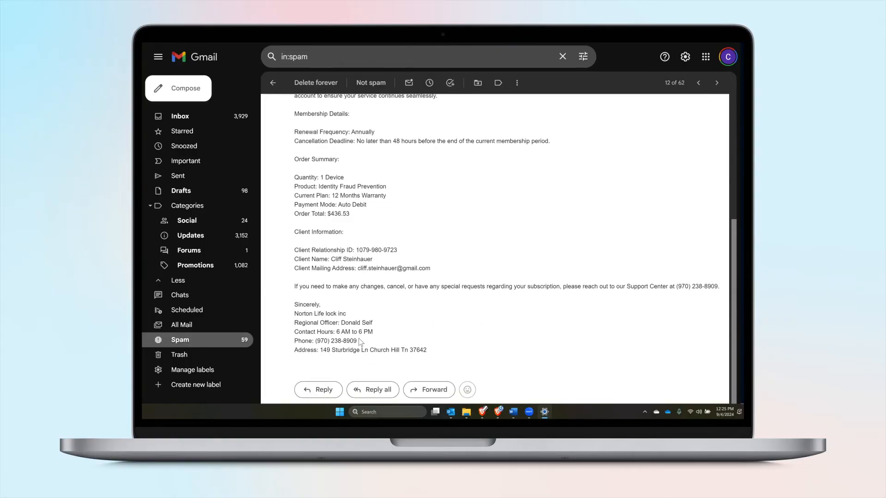
{"action": "mouse_move", "coordinate": [425, 339]}
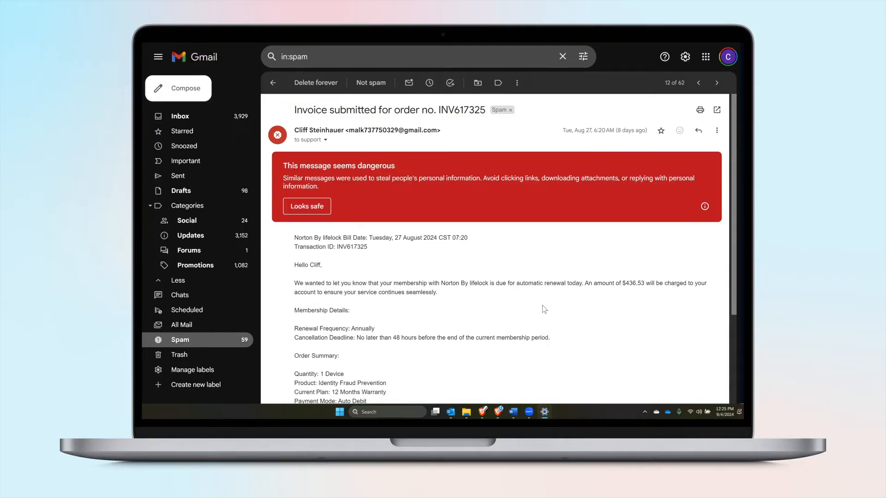
{"action": "left_click", "coordinate": [716, 130]}
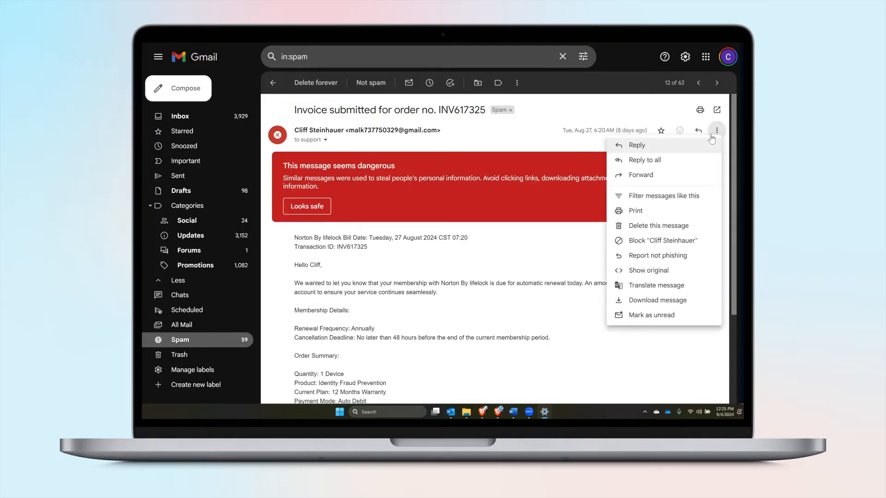
{"action": "mouse_move", "coordinate": [656, 255]}
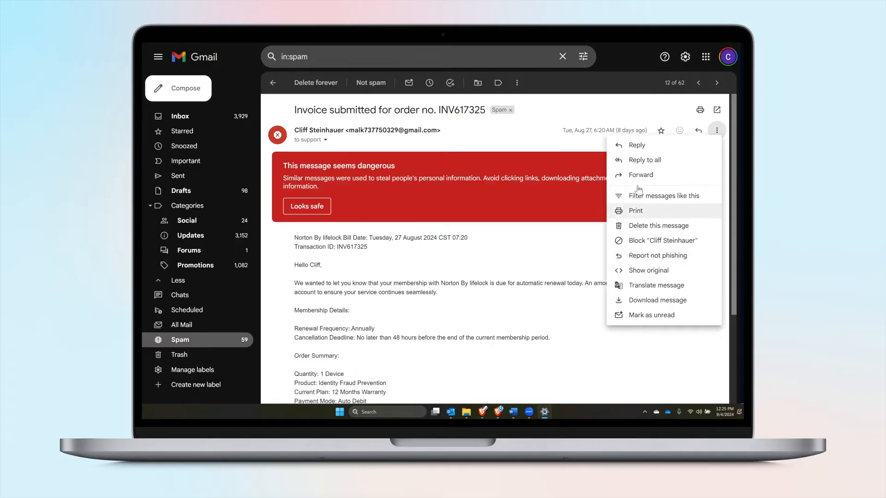
{"action": "mouse_move", "coordinate": [525, 252]}
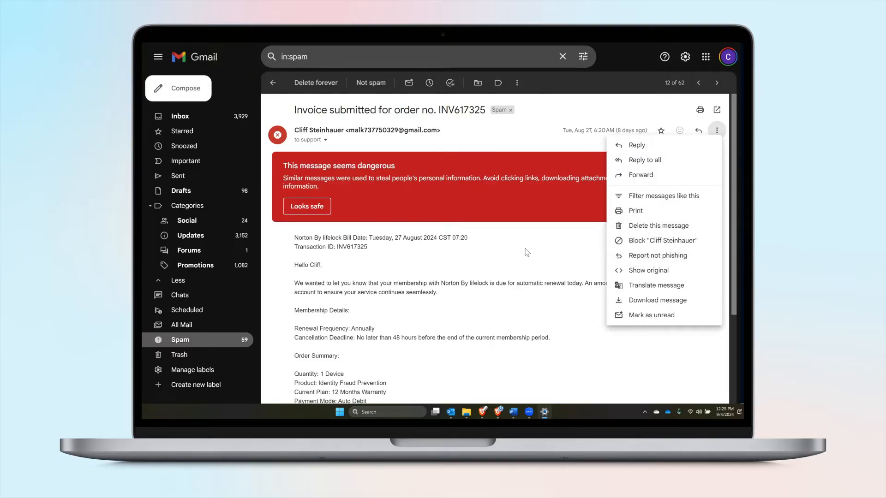
{"action": "mouse_move", "coordinate": [606, 267]}
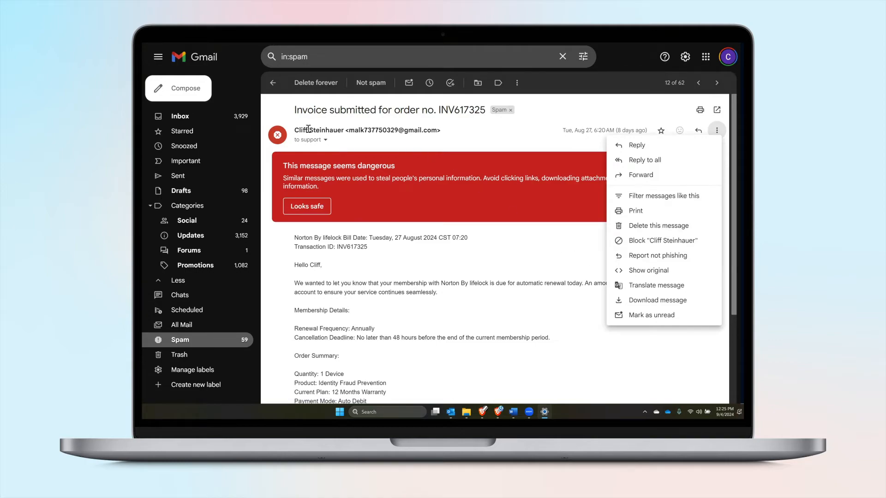
{"action": "mouse_move", "coordinate": [325, 139]}
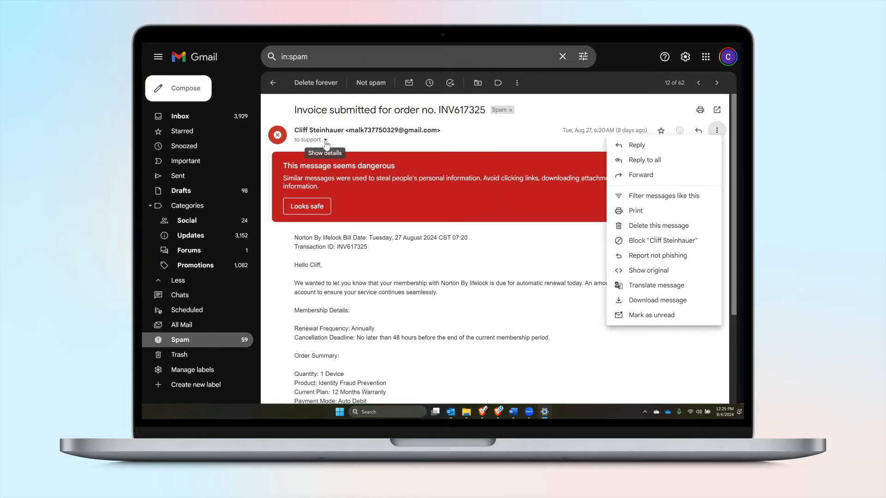
{"action": "left_click", "coordinate": [520, 199]}
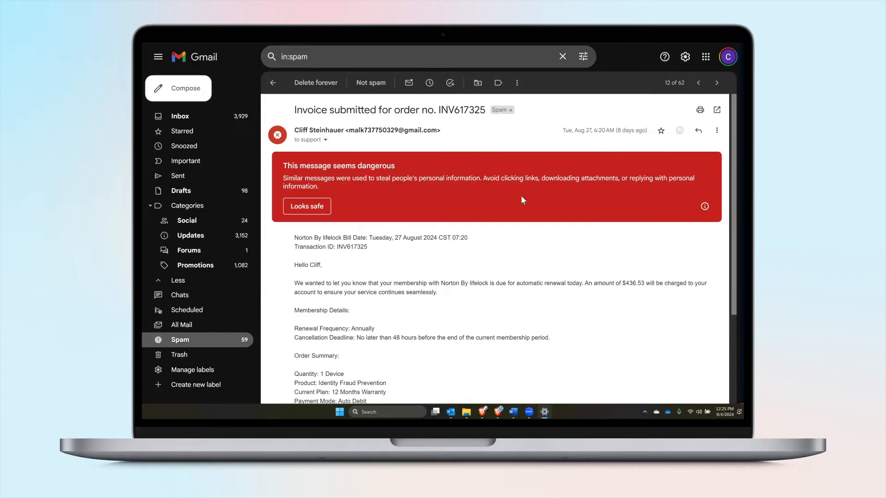
{"action": "left_click", "coordinate": [705, 206]}
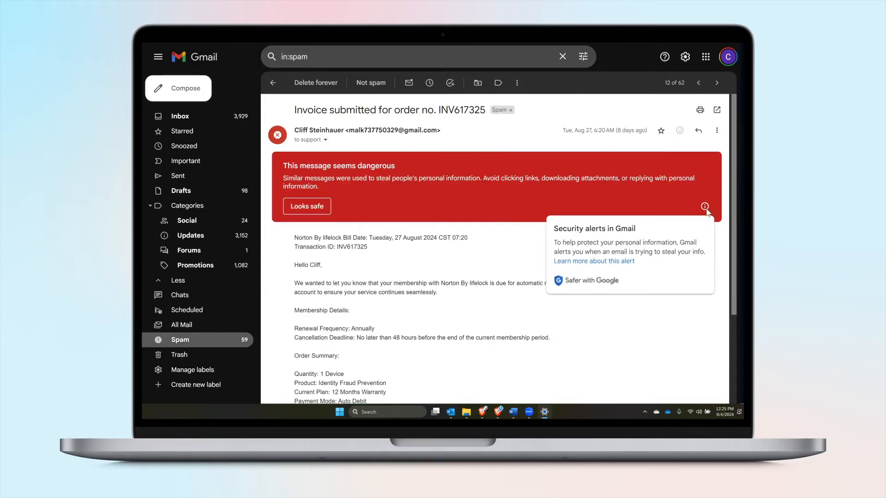
{"action": "mouse_move", "coordinate": [678, 151]}
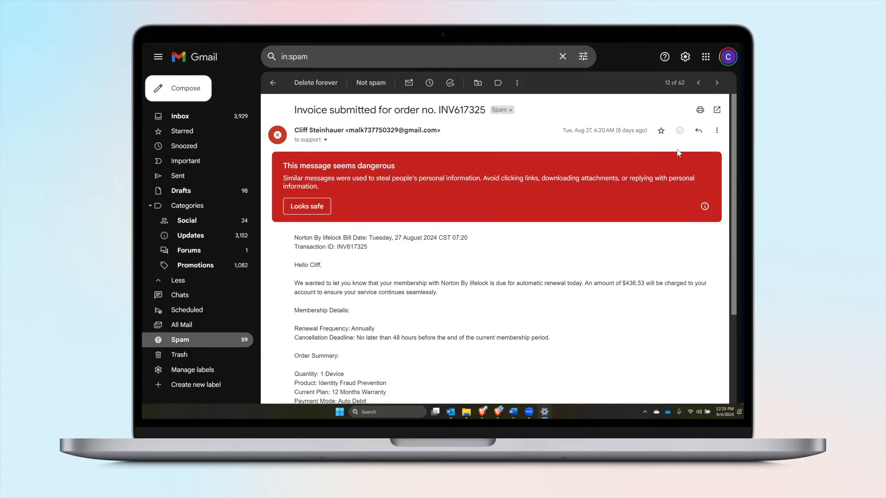
{"action": "left_click", "coordinate": [716, 130]}
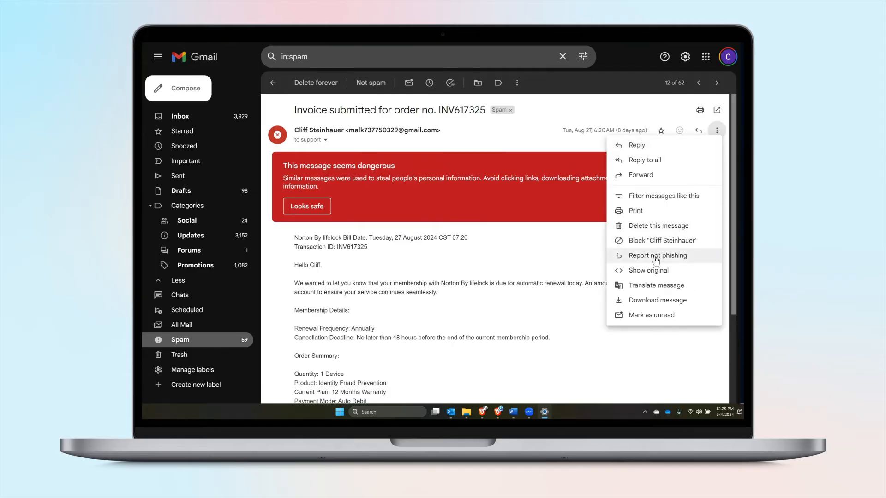
{"action": "mouse_move", "coordinate": [651, 211]}
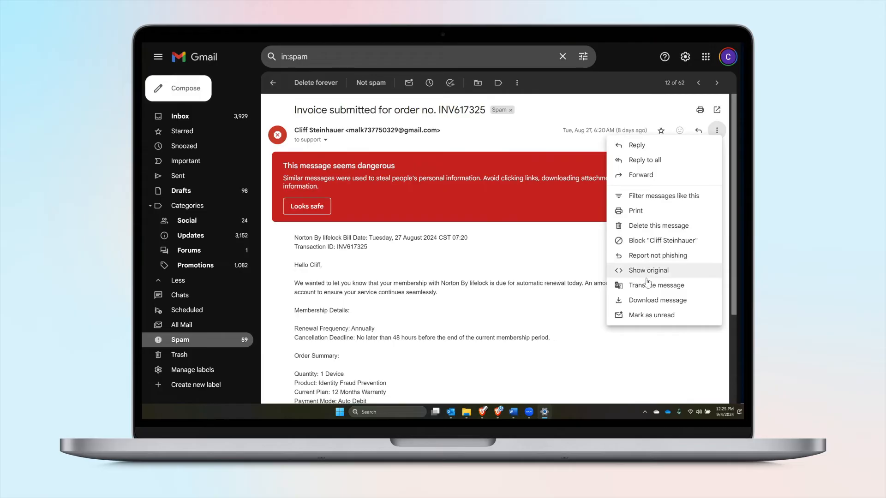
{"action": "left_click", "coordinate": [561, 261]}
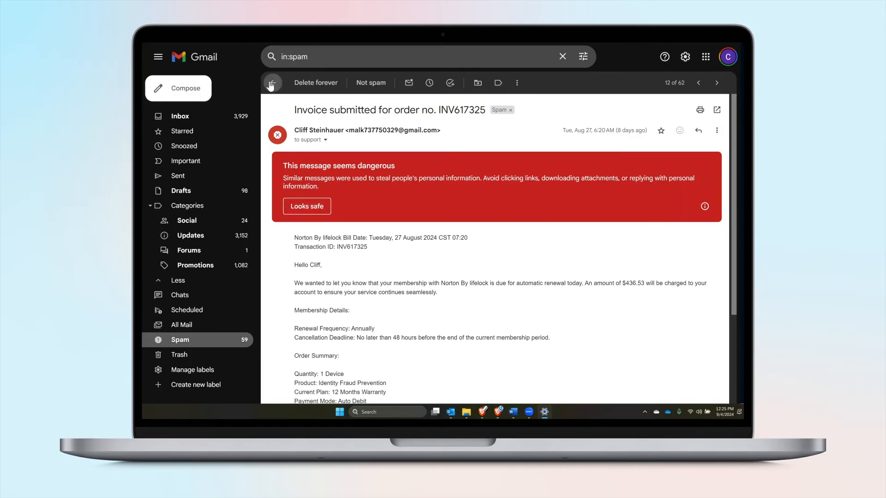
Step: Open the USPS 'Congratulations!' spam email and read down to its survey offer and unsubscribe footer
{"action": "left_click", "coordinate": [269, 82]}
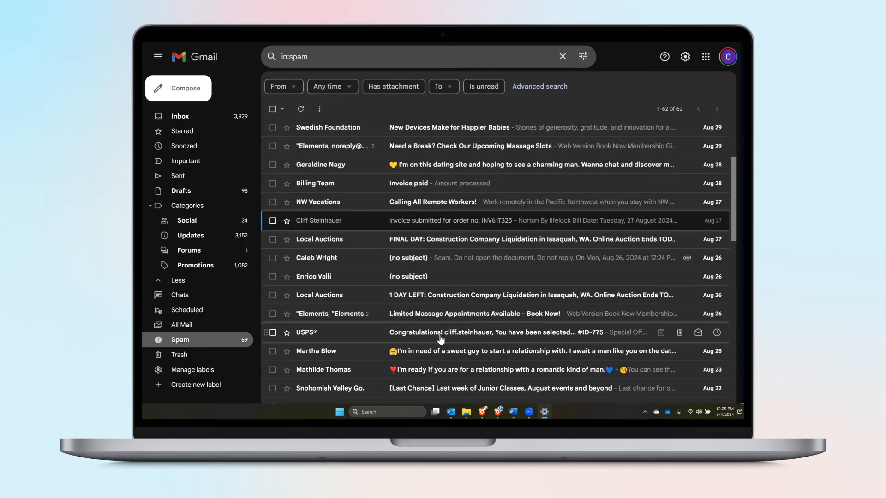
{"action": "left_click", "coordinate": [486, 332]}
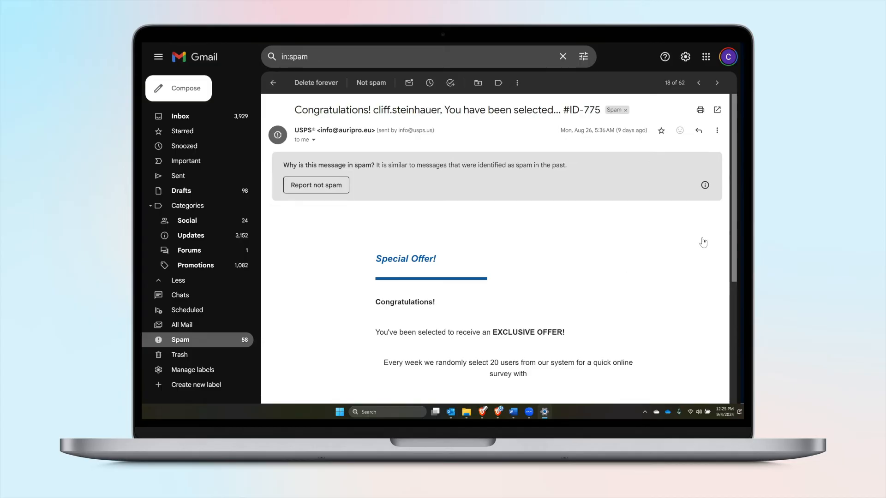
{"action": "scroll", "scroll_direction": "down", "scroll_amount": 3}
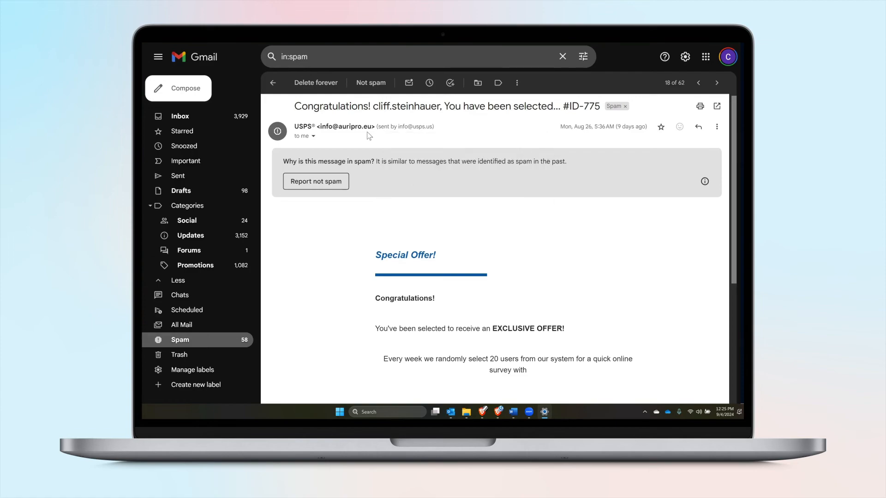
{"action": "mouse_move", "coordinate": [322, 128]}
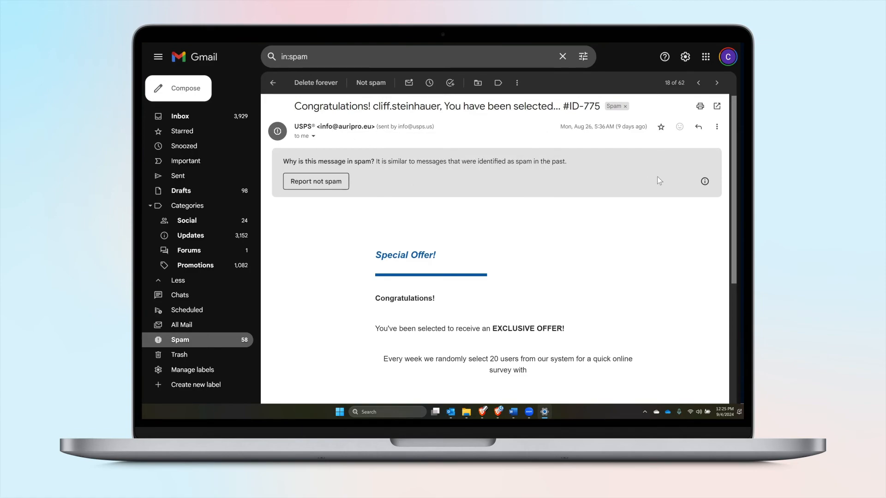
{"action": "scroll", "scroll_direction": "down", "scroll_amount": 3}
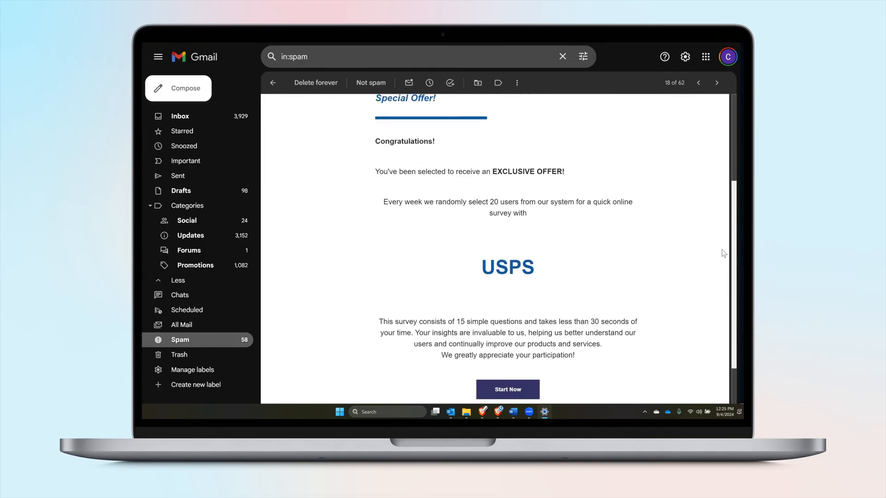
{"action": "scroll", "scroll_direction": "down", "scroll_amount": 3}
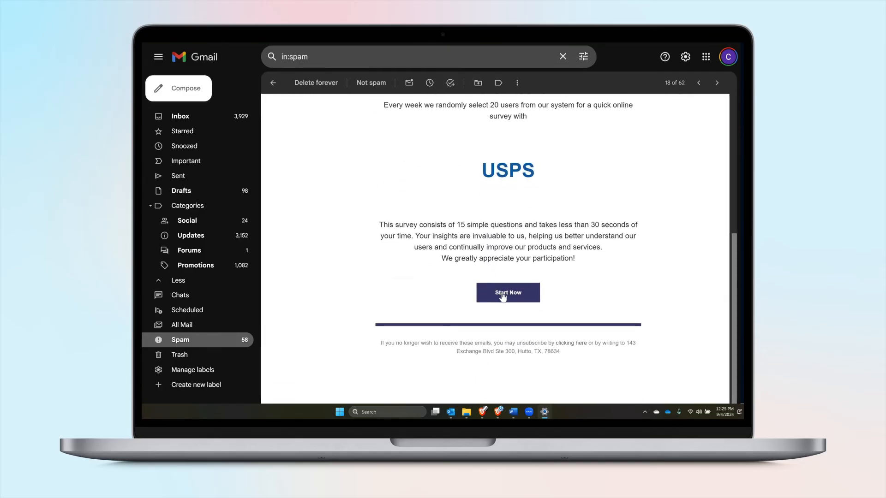